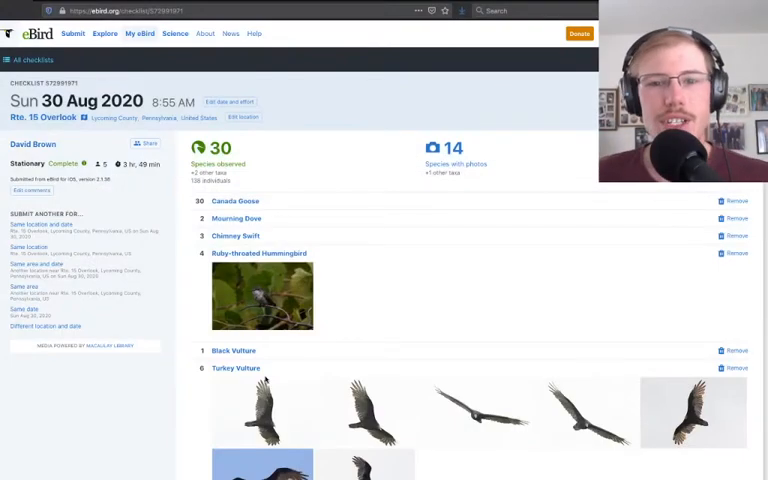
mouse_move(397, 282)
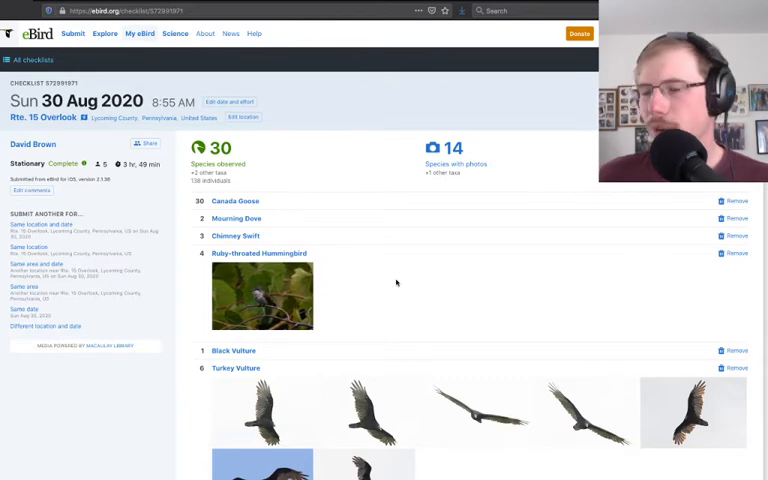
scroll(down, 3)
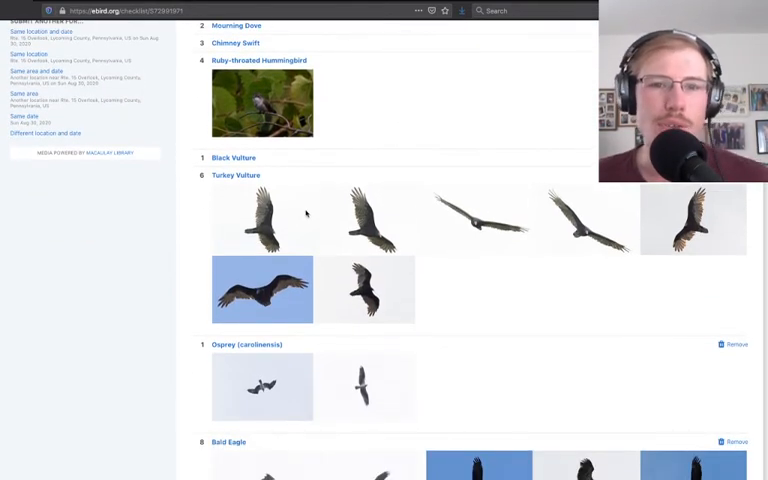
scroll(down, 3)
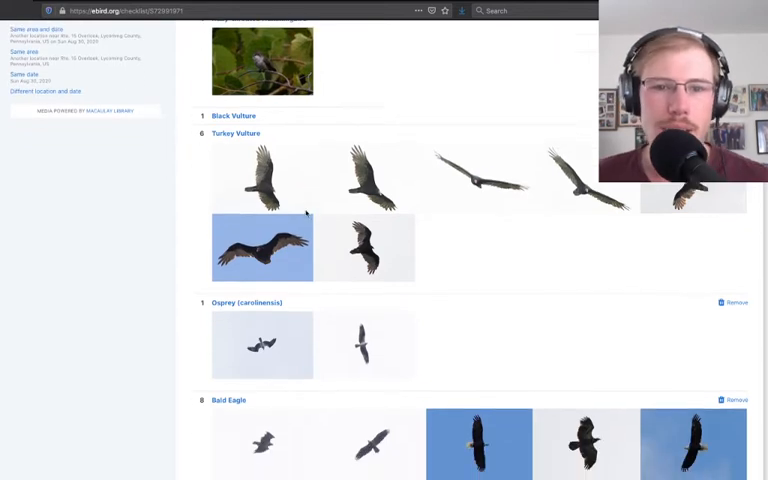
scroll(down, 3)
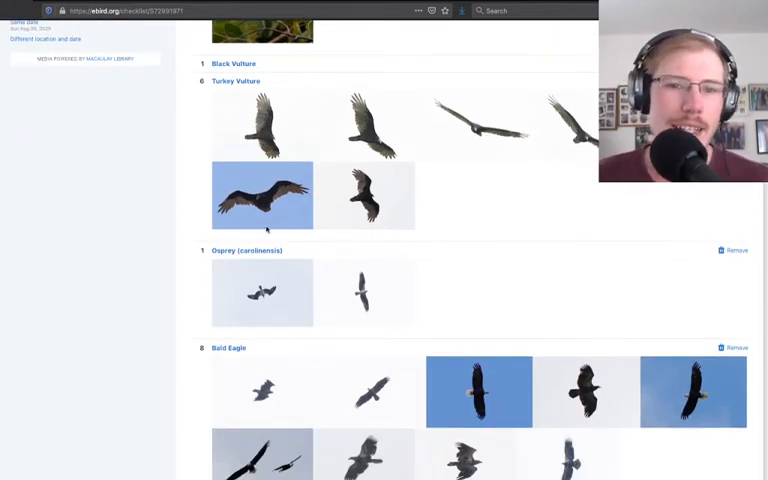
scroll(down, 3)
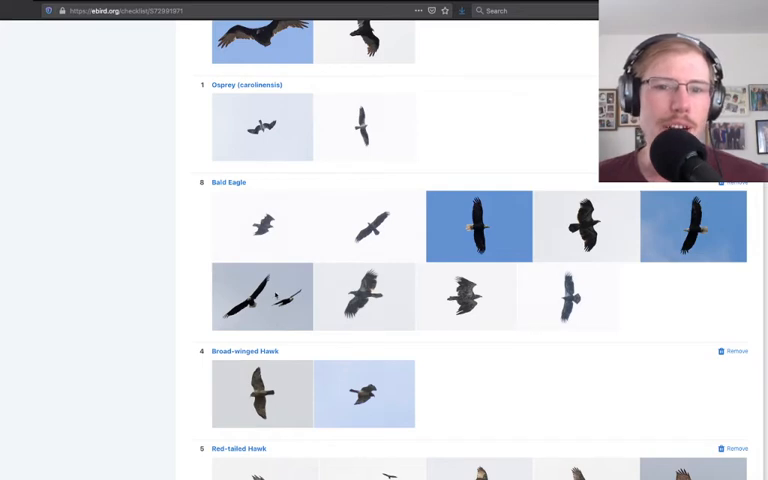
scroll(down, 3)
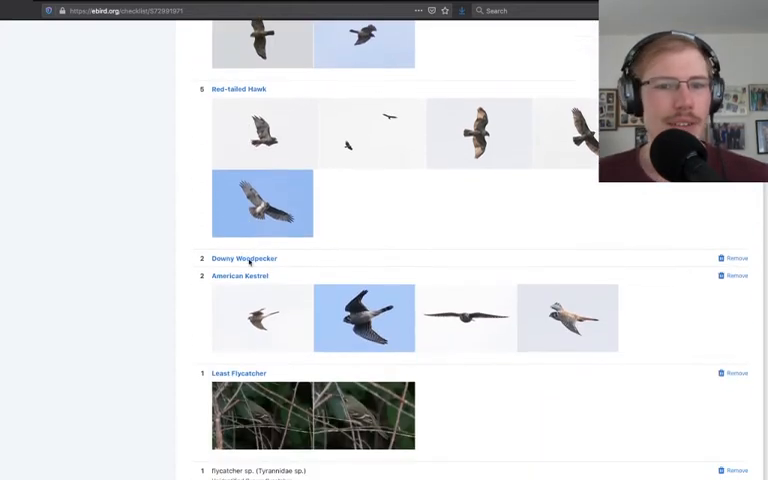
scroll(down, 3)
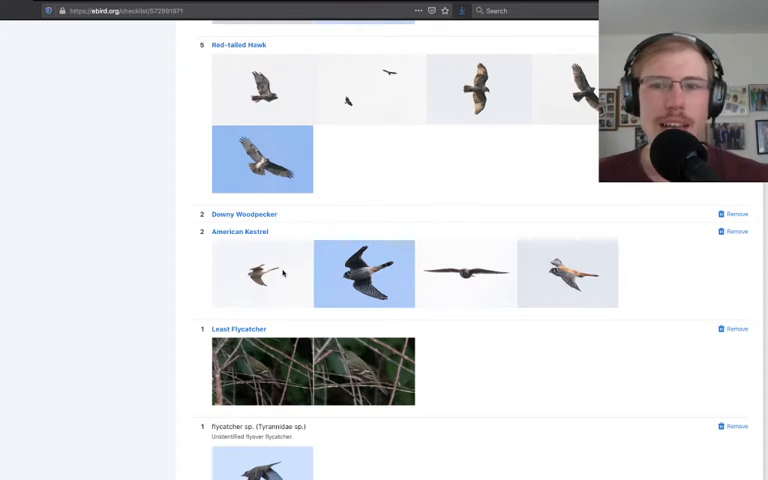
scroll(down, 3)
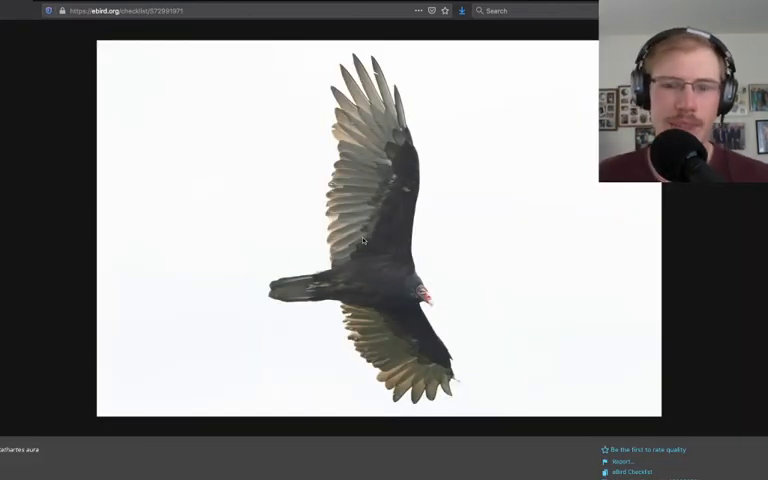
mouse_move(556, 245)
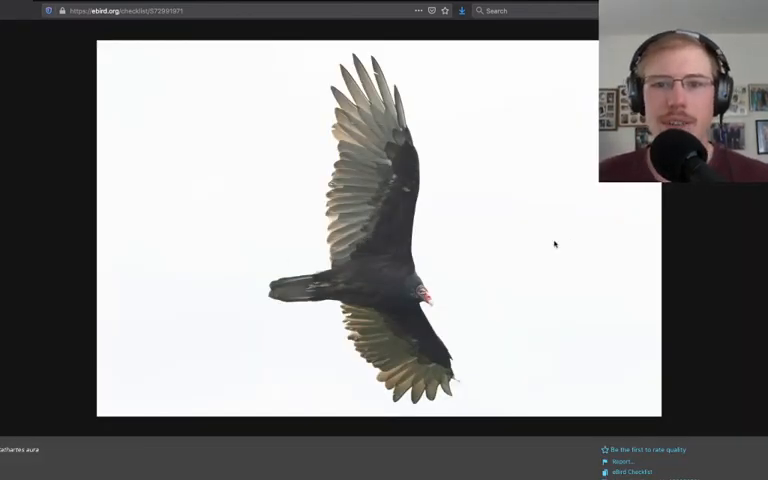